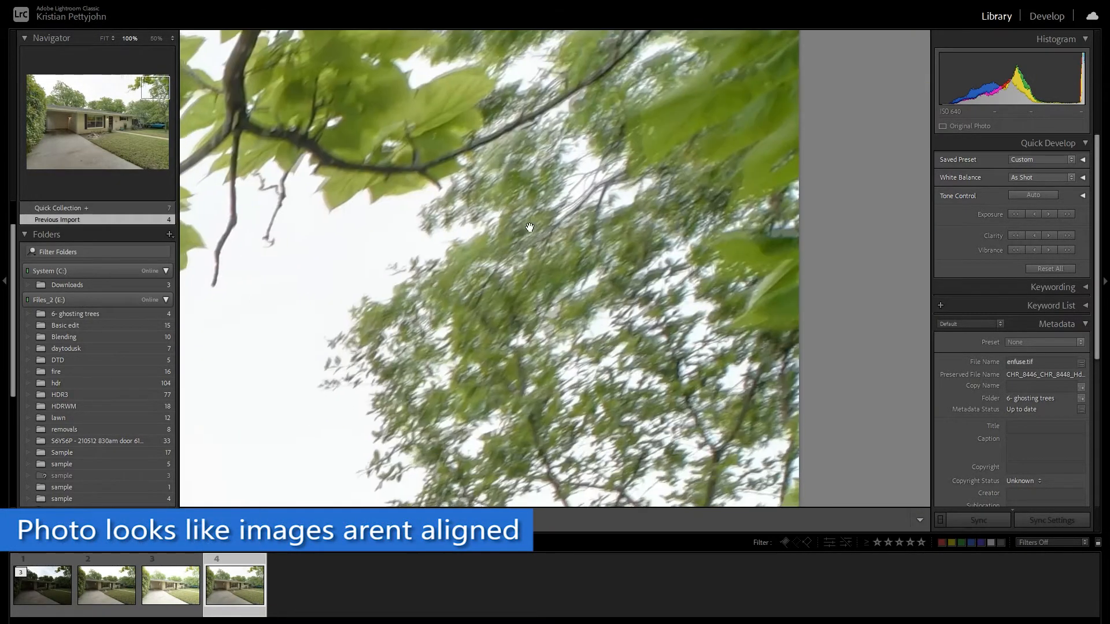
Leave the ghosted enfuse.tif and view an original house exposure from the filmstrip
left_click(41, 584)
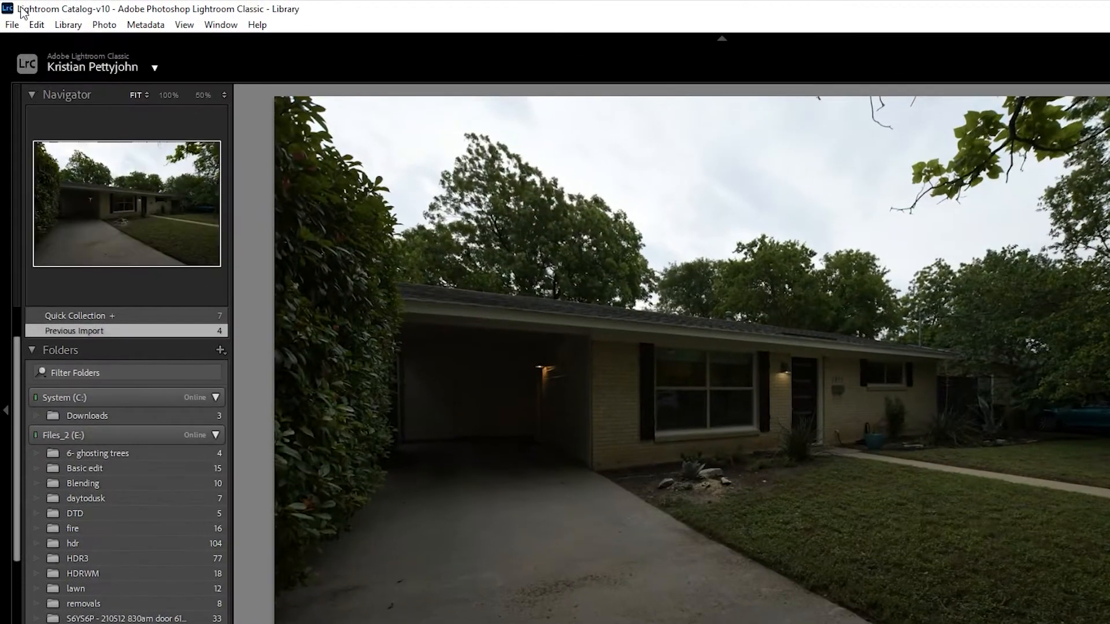
Blend the three house exposures with LR/Enfuse, with auto-align enabled
left_click(12, 25)
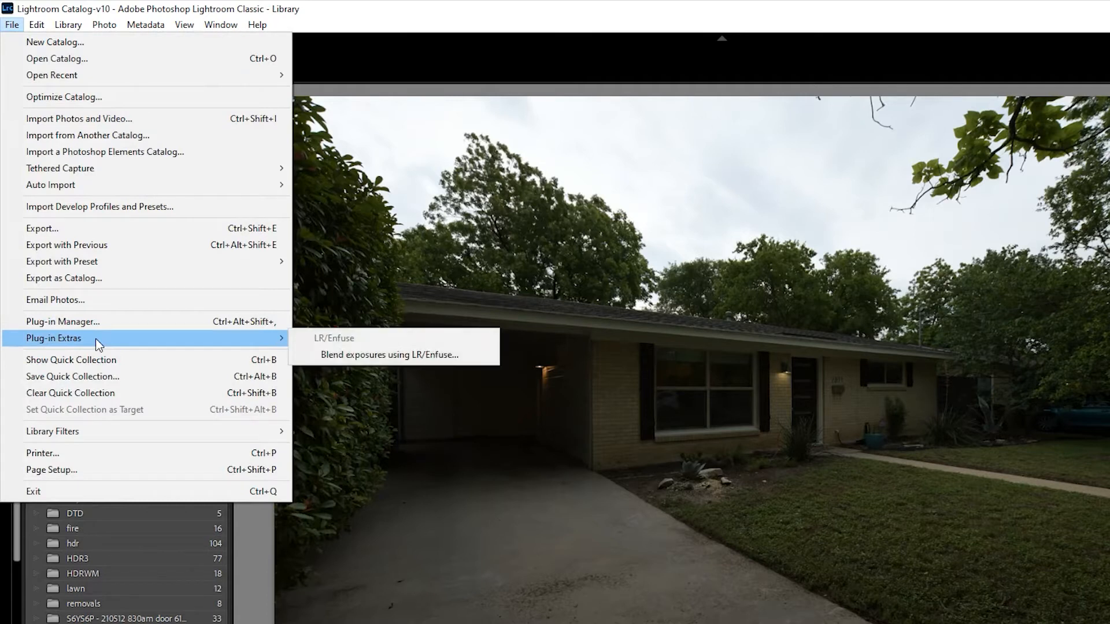
left_click(388, 355)
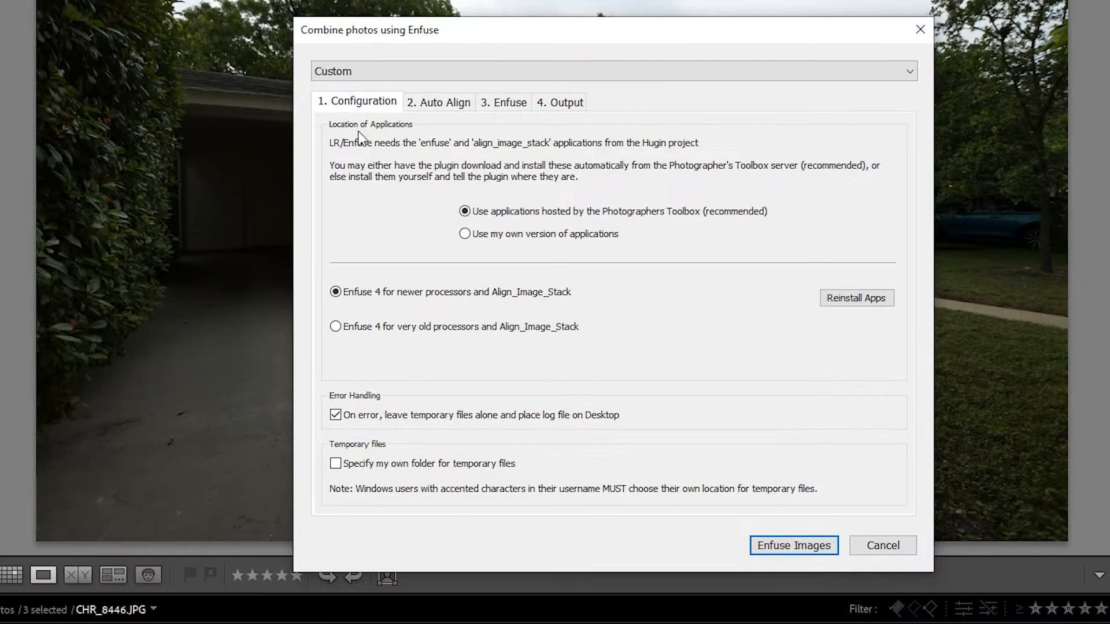
left_click(439, 102)
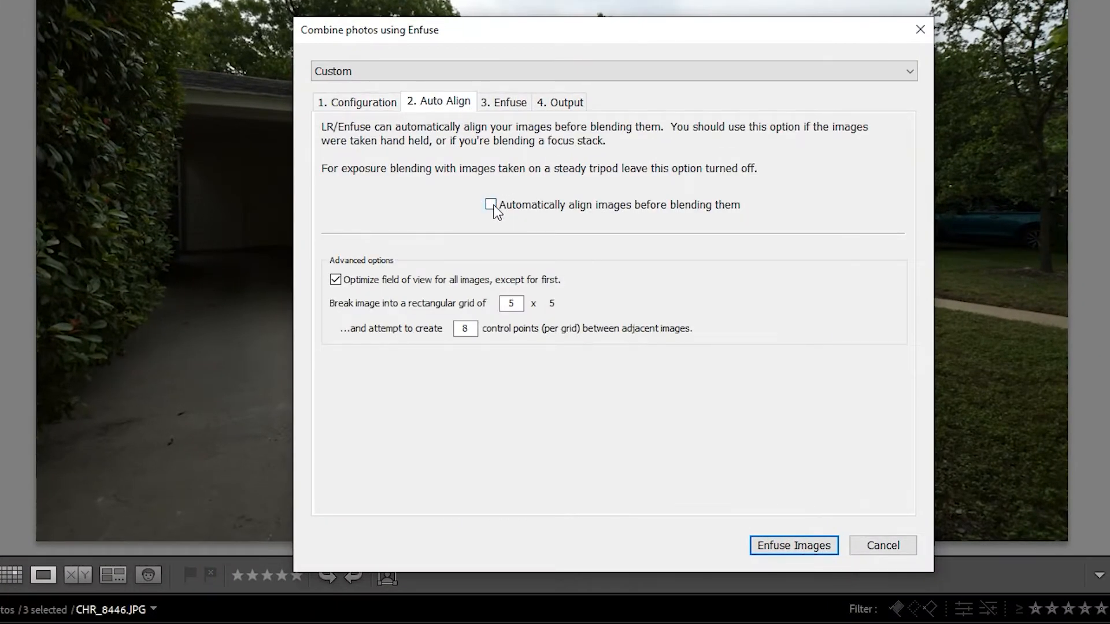
left_click(491, 204)
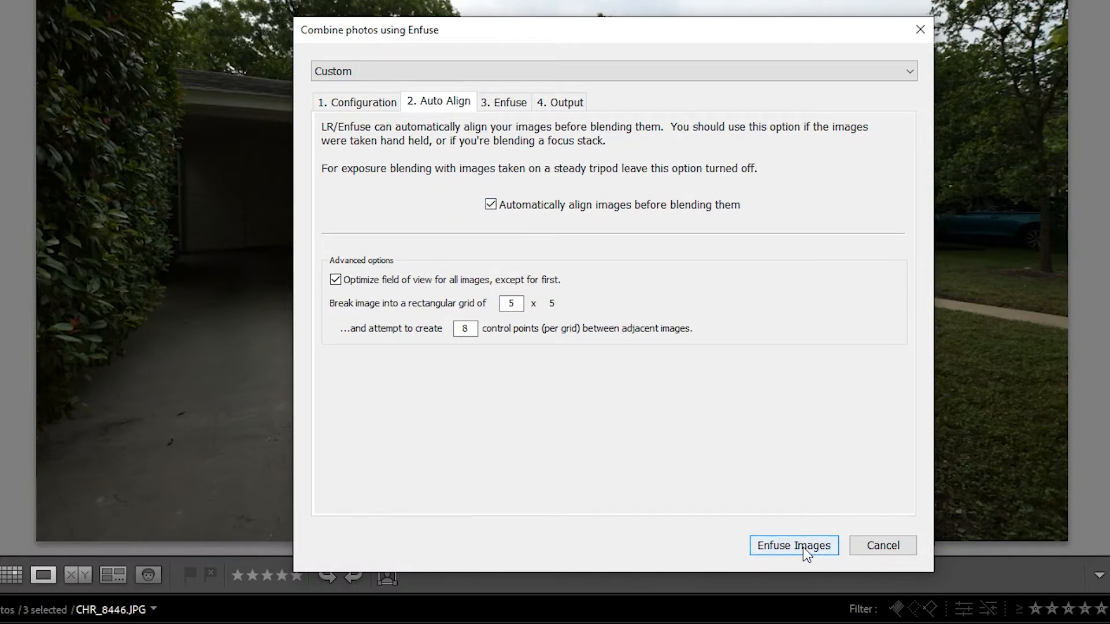
left_click(793, 545)
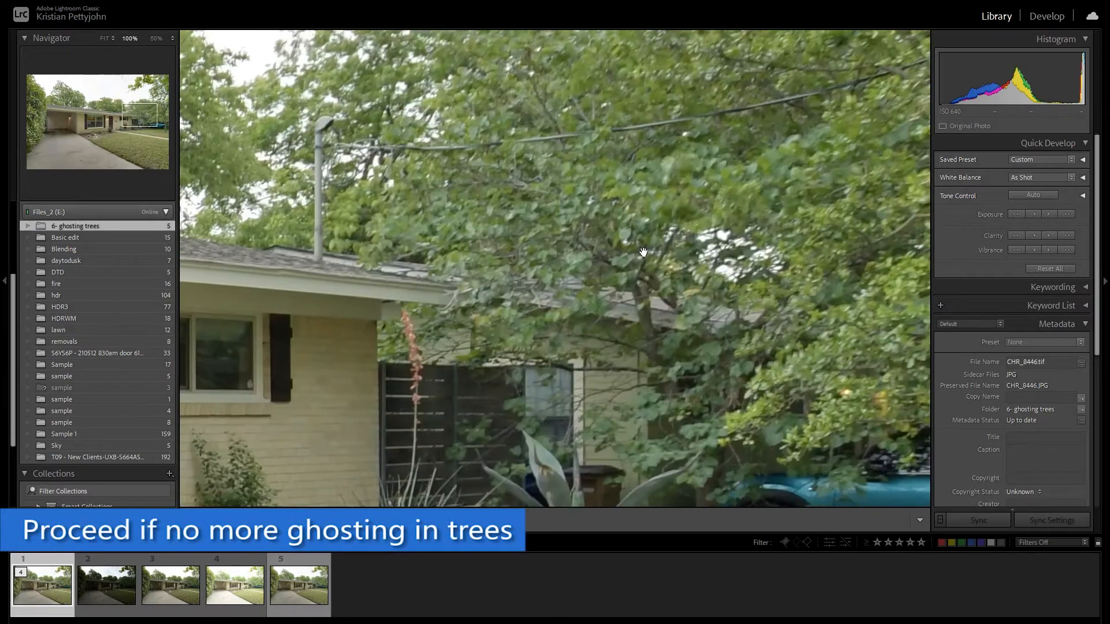
View the whole aligned enfuse.tif blend, then move to the Develop module
left_click(299, 585)
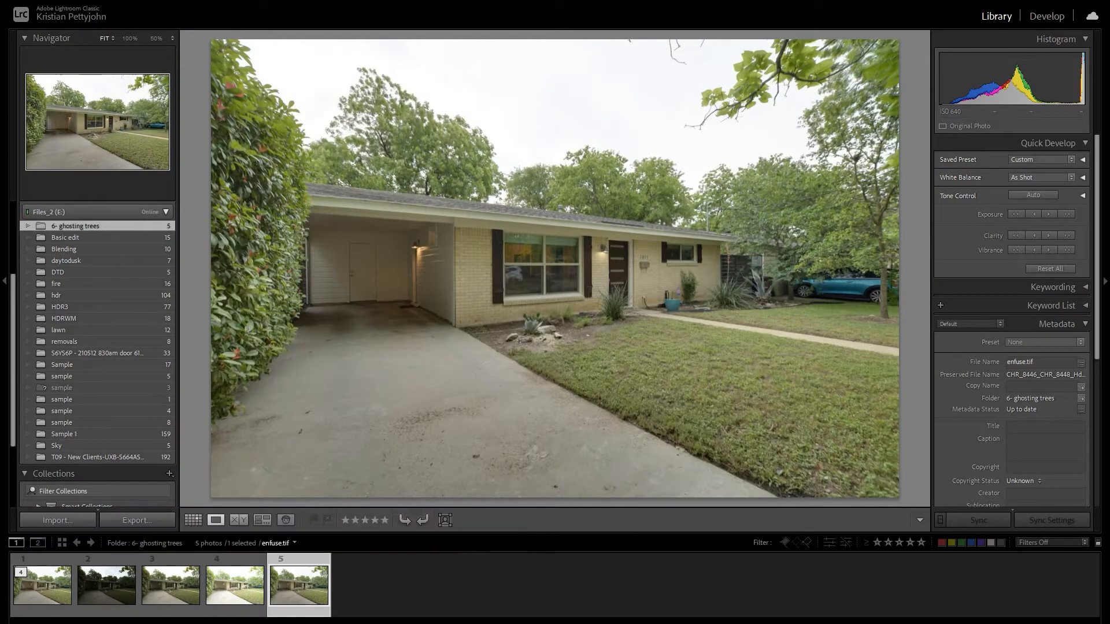
left_click(1047, 16)
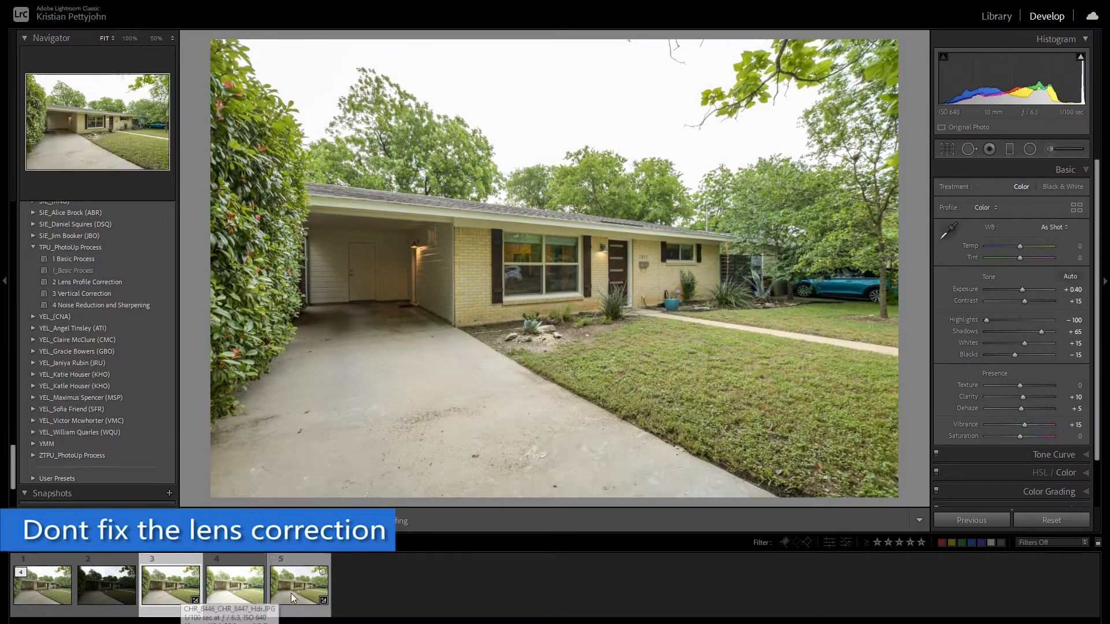
Open the context menu on the blended photo to send it to Photoshop
right_click(170, 584)
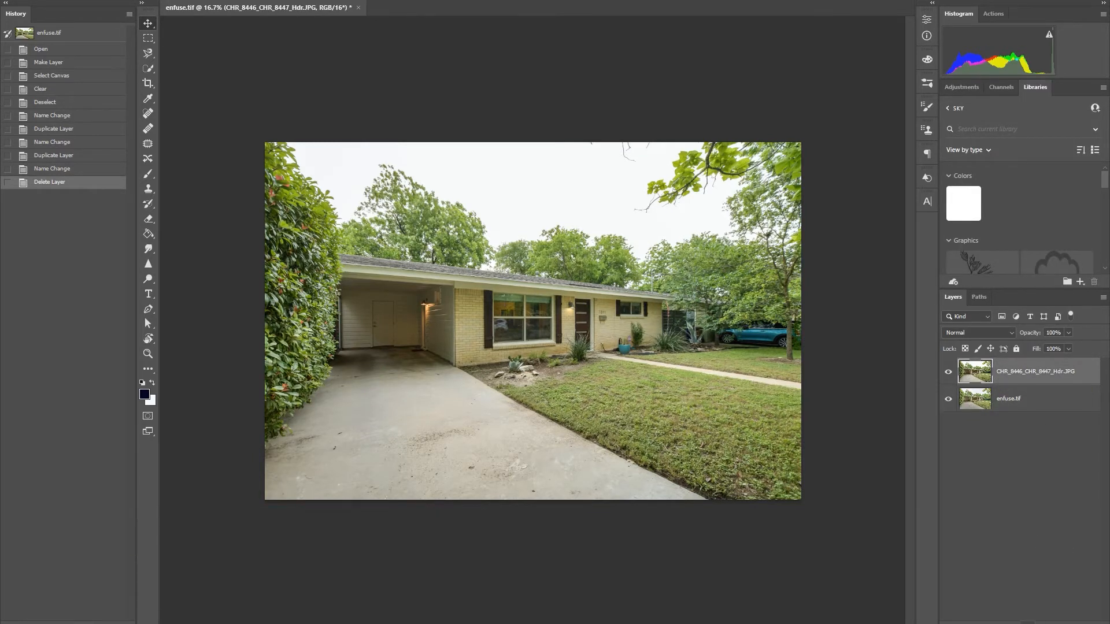
Add a black layer mask to the top HDR layer
left_click(148, 68)
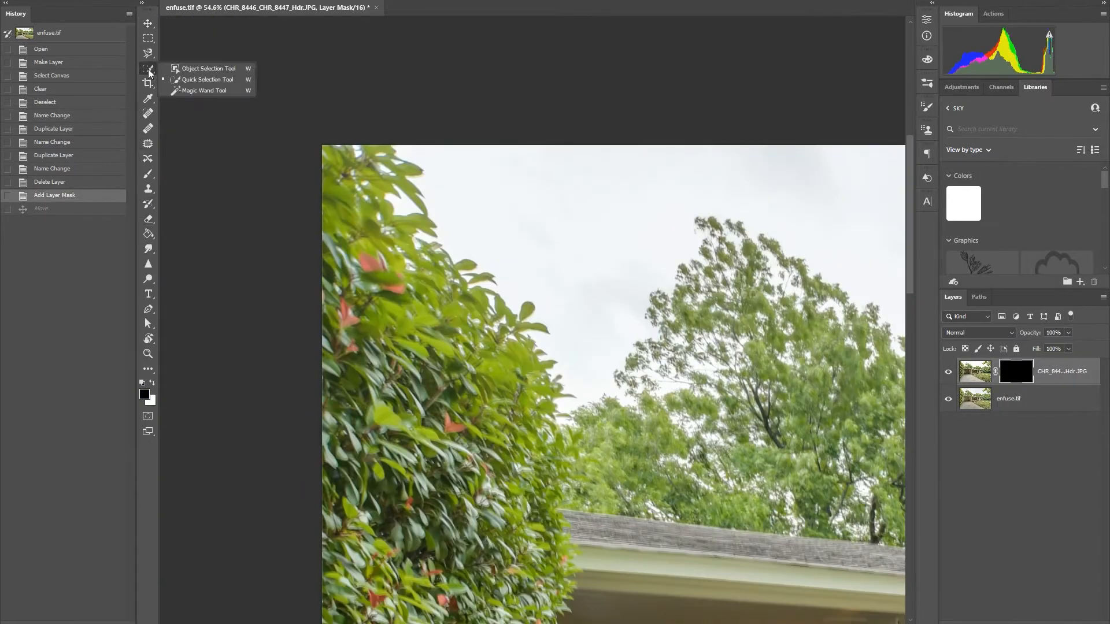